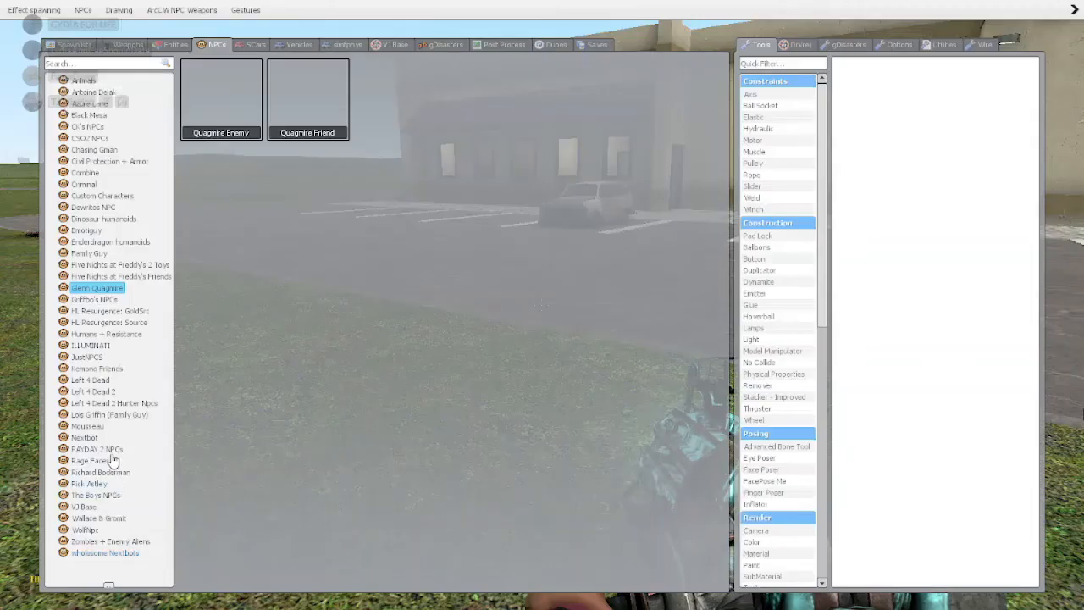
# Browse the Lois Griffin NPC category and dismiss the map compatibility prompt.
pyautogui.click(108, 413)
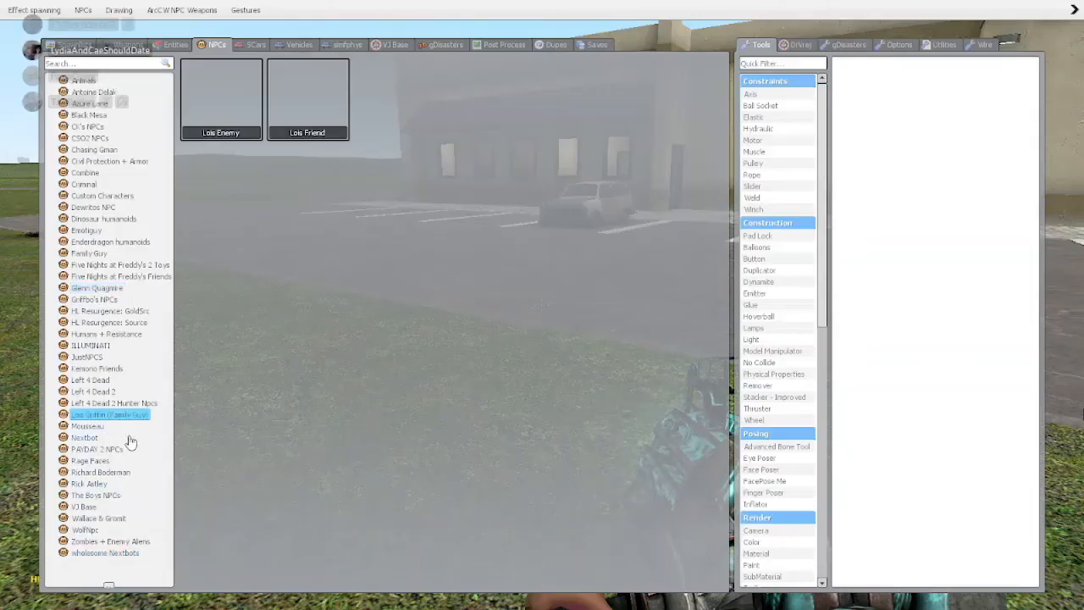
pyautogui.click(84, 437)
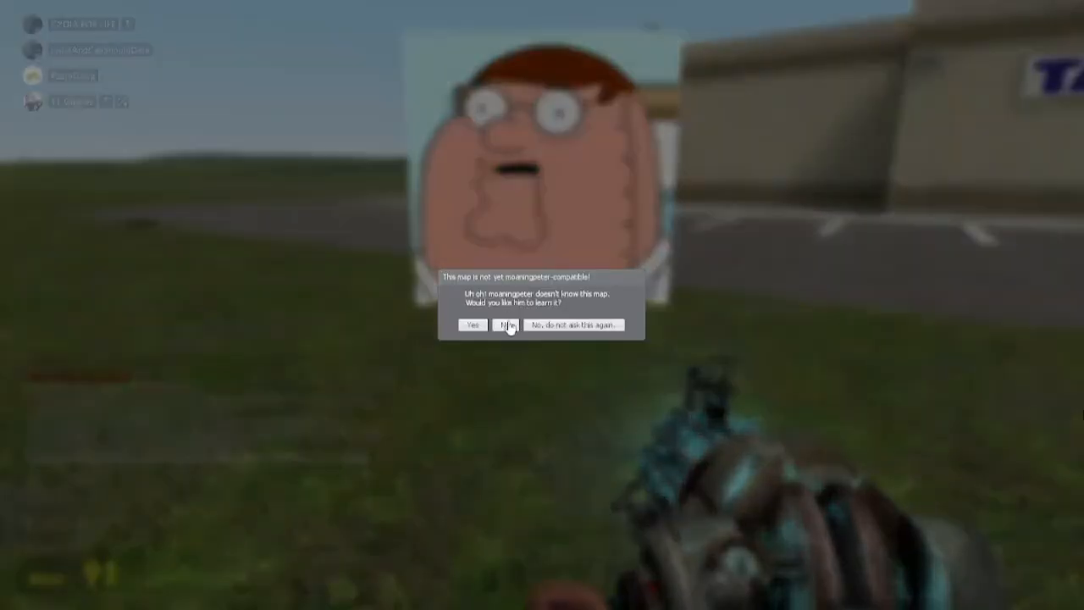
pyautogui.click(508, 325)
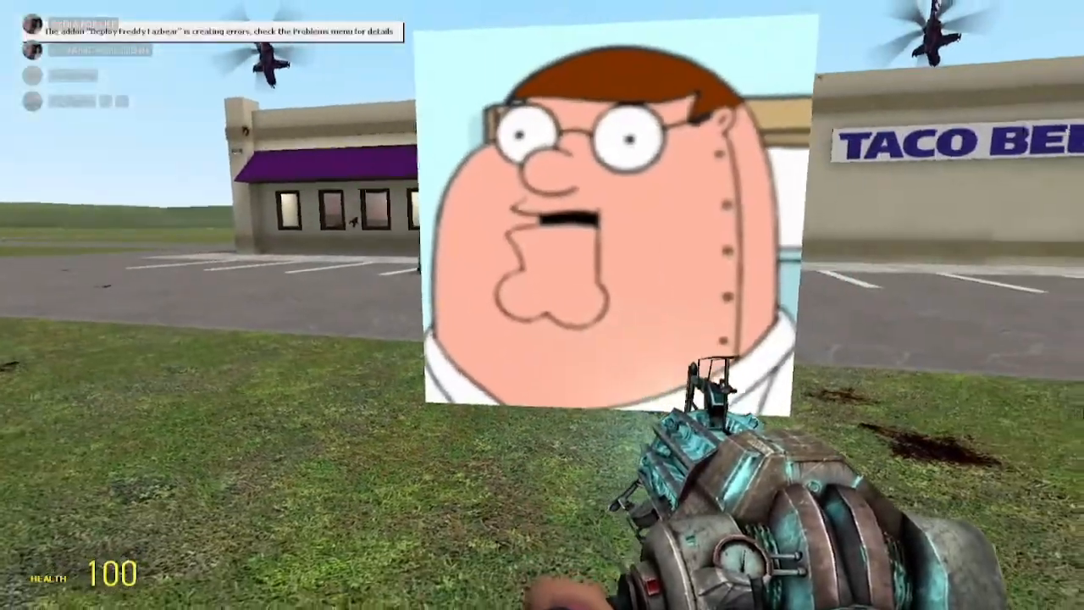
# Leave the menu and fly up over the grass fields and roads.
pyautogui.press('Escape')
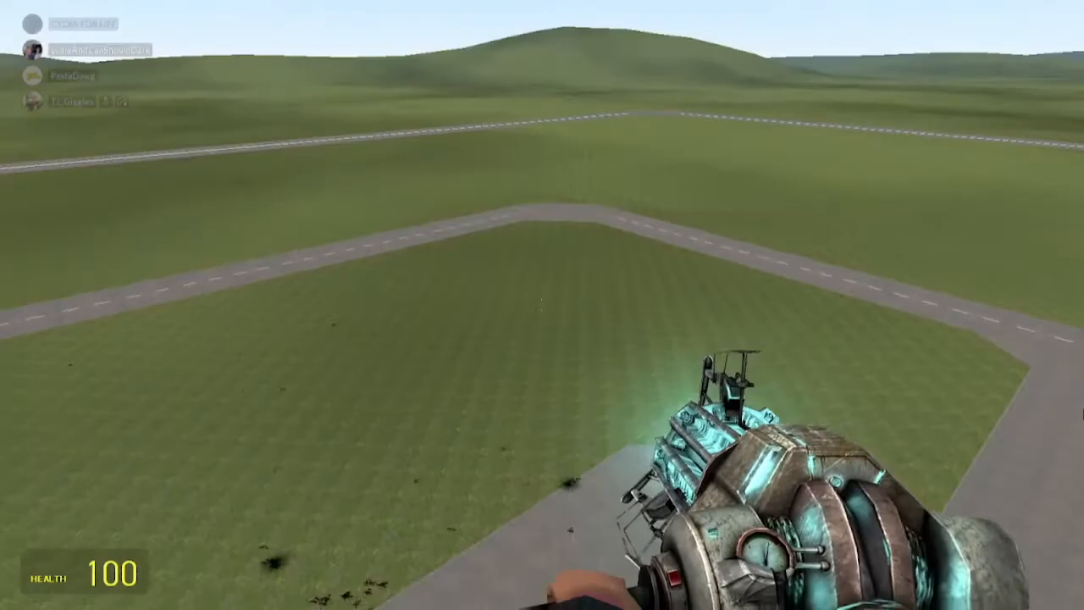
# Search the player model chooser for 'walt' above the Taco Bell lot.
pyautogui.press('q')
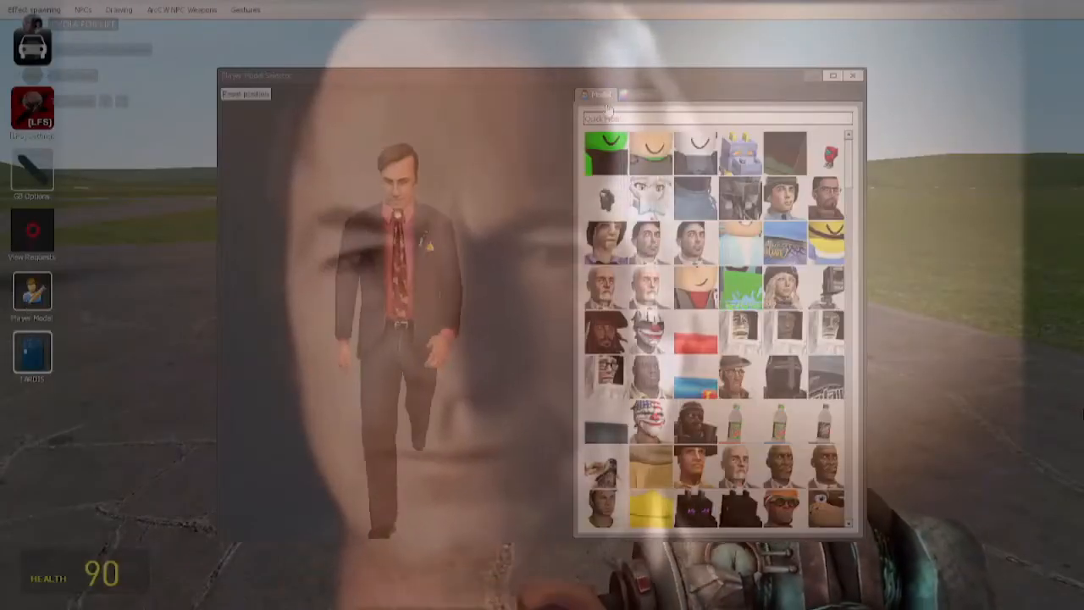
pyautogui.write('walt')
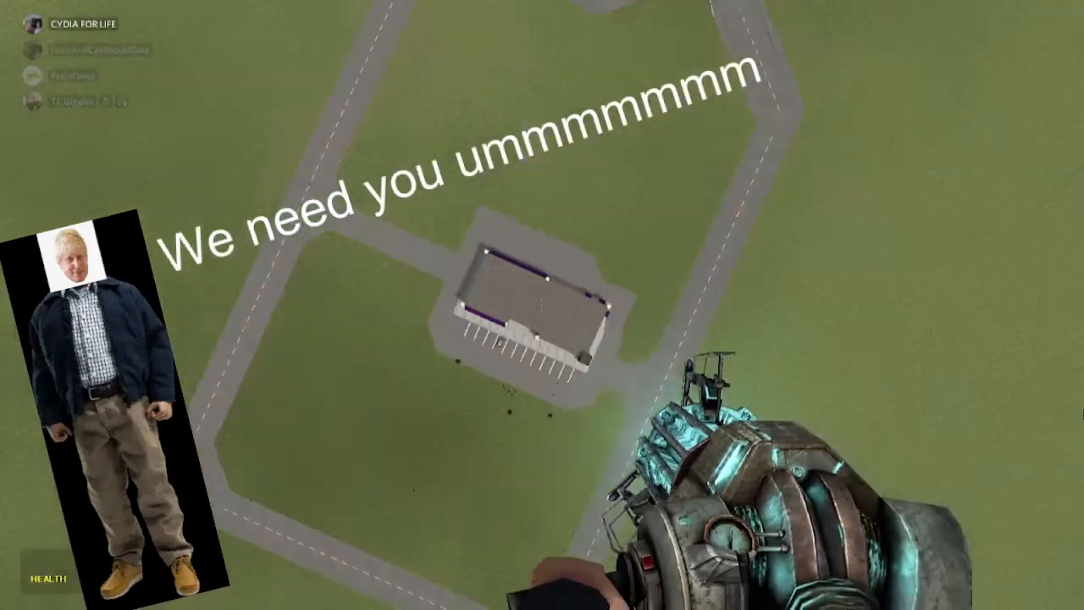
pyautogui.moveTo(542, 304)
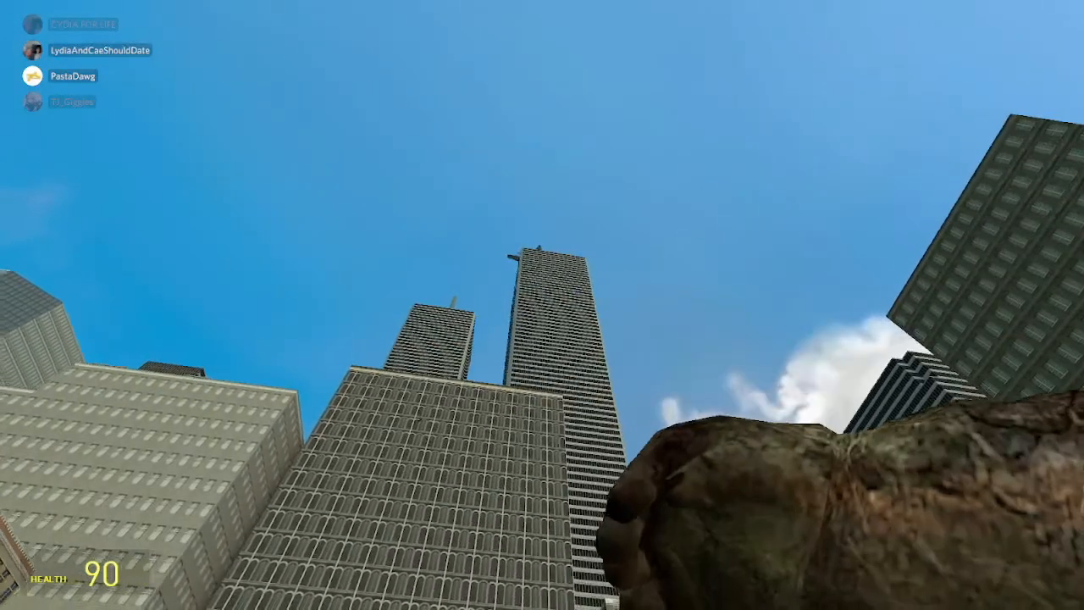
pyautogui.moveTo(542, 305)
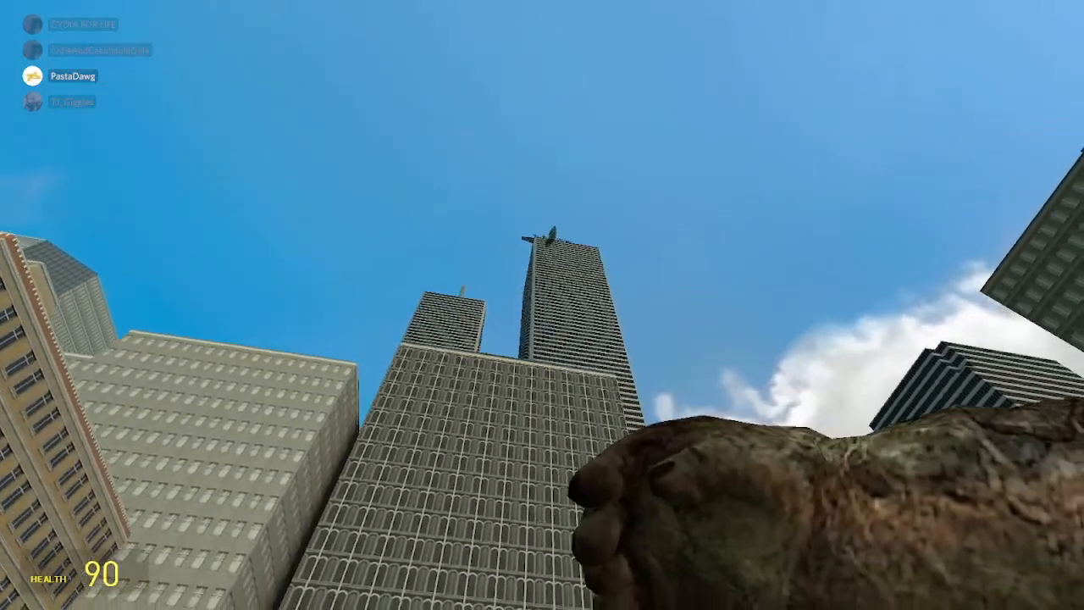
pyautogui.moveTo(542, 305)
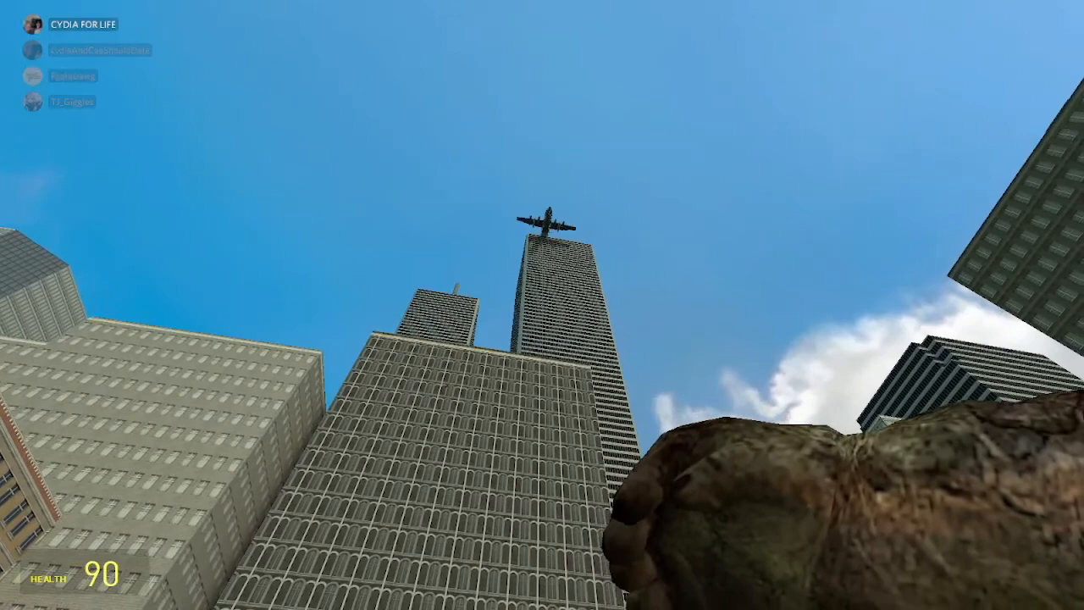
pyautogui.moveTo(542, 305)
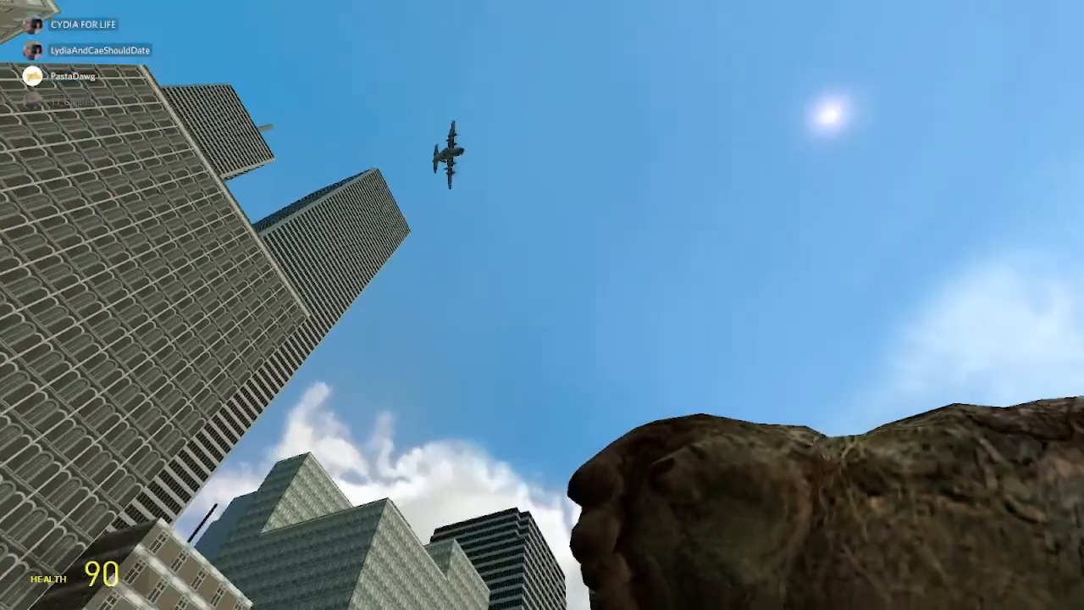
pyautogui.moveTo(542, 304)
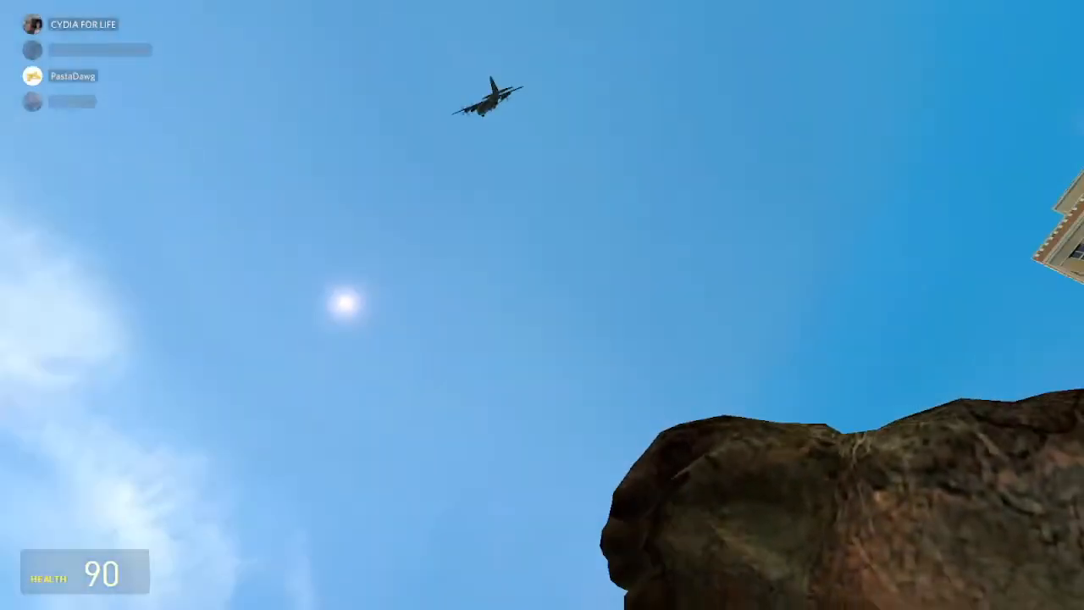
pyautogui.moveTo(542, 305)
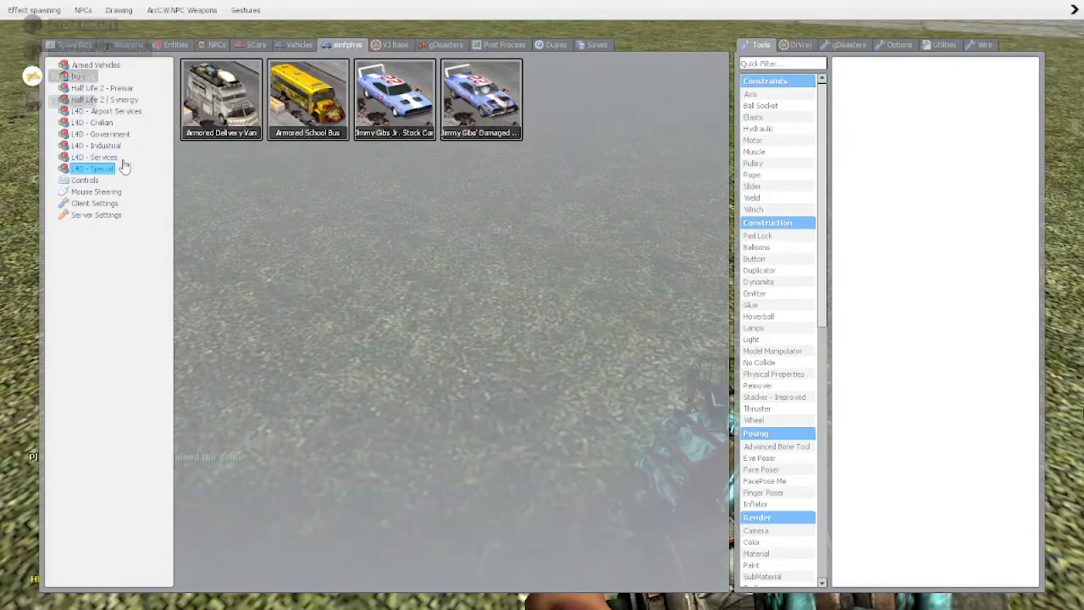
pyautogui.click(98, 134)
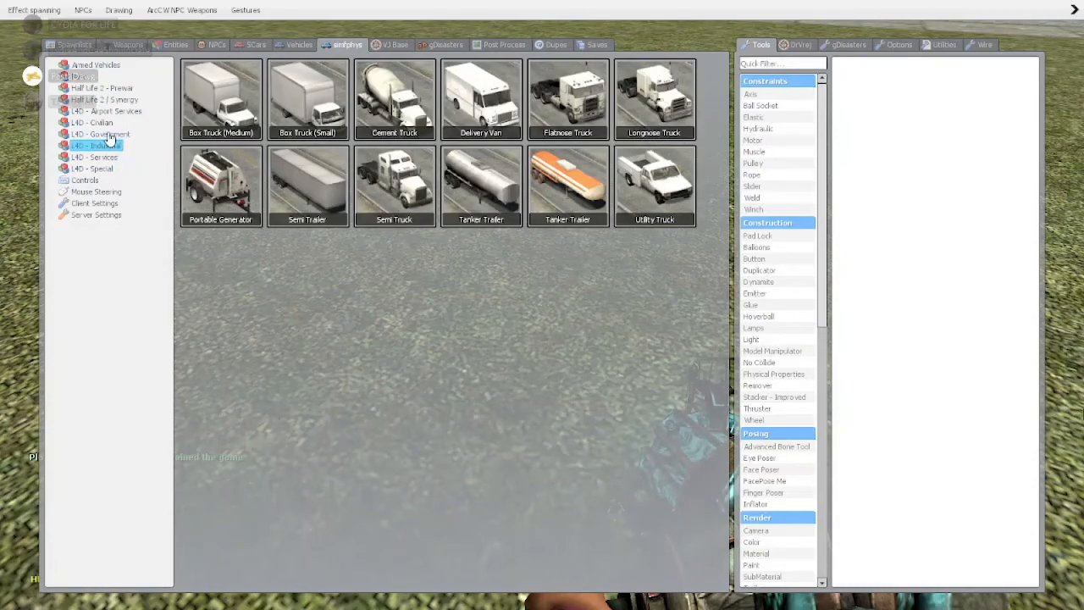
pyautogui.click(98, 133)
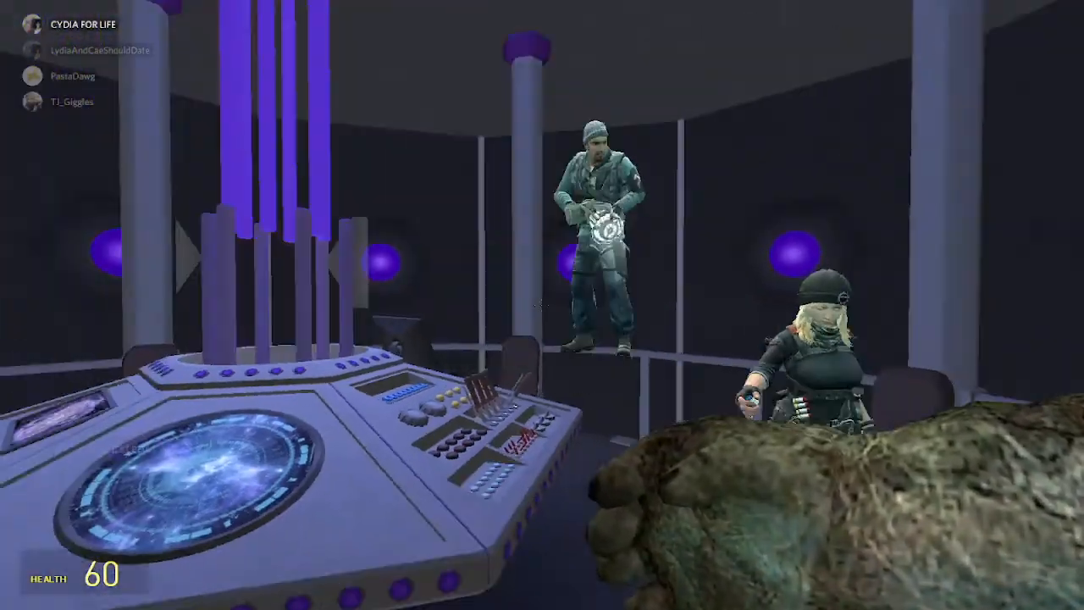
pyautogui.moveTo(542, 305)
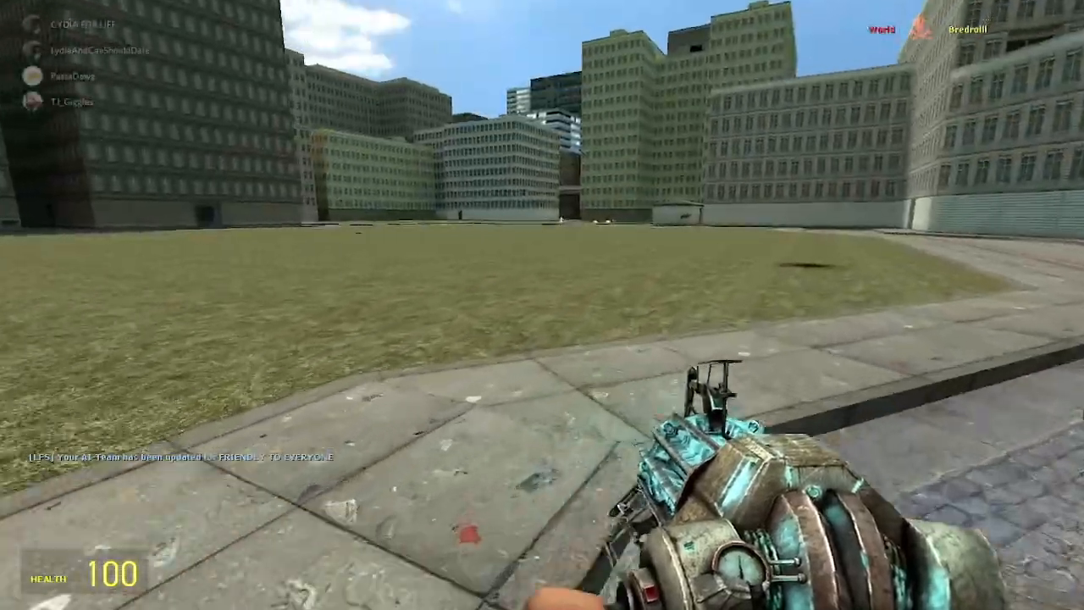
# Show the Entities spawn list with the Spitfire, Bf 109 and helicopter aircraft.
pyautogui.press('q')
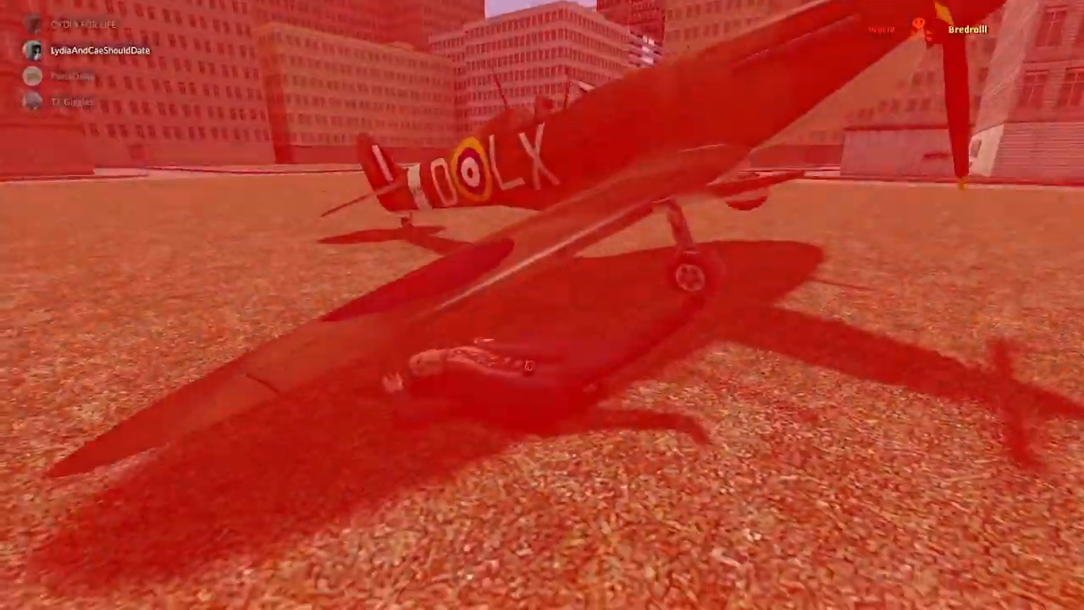
pyautogui.press('q')
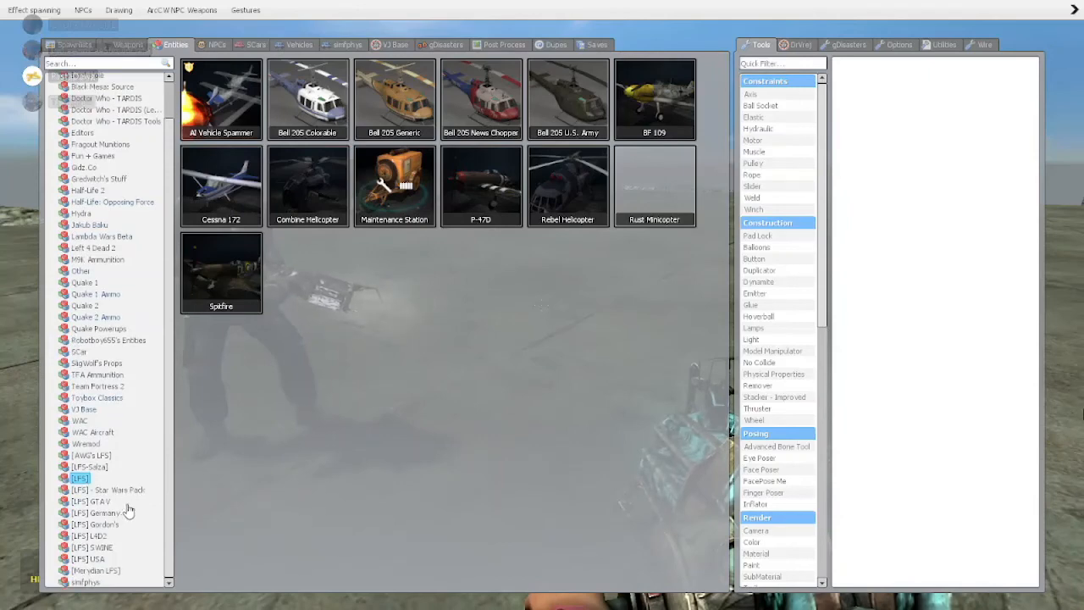
# Choose an entry from the Entities spawn list and resume playing.
pyautogui.click(90, 502)
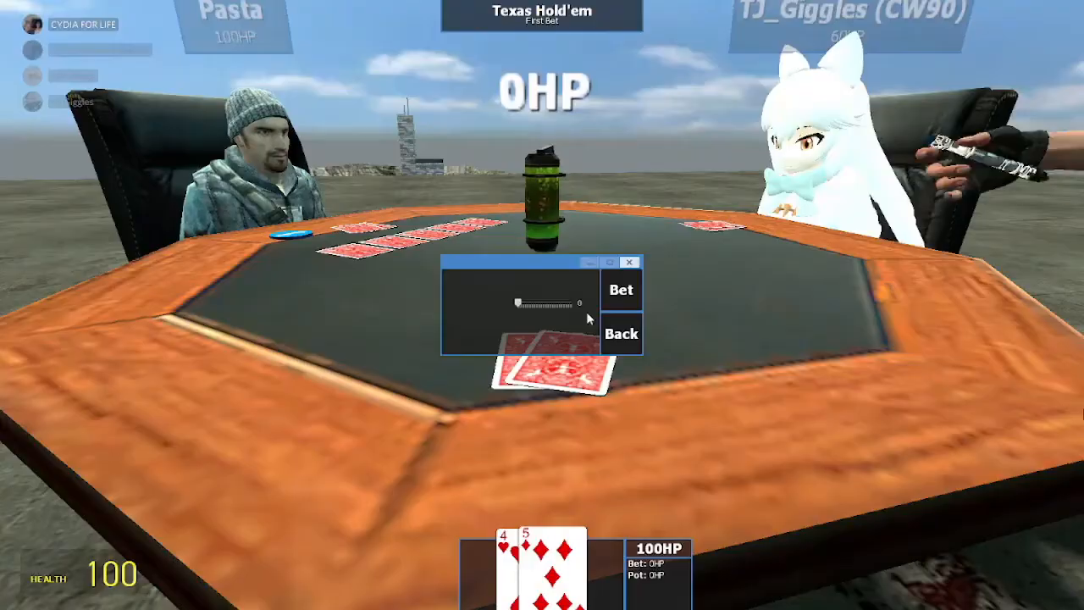
# Place a bet in the Texas Hold'em poker hand.
pyautogui.click(620, 332)
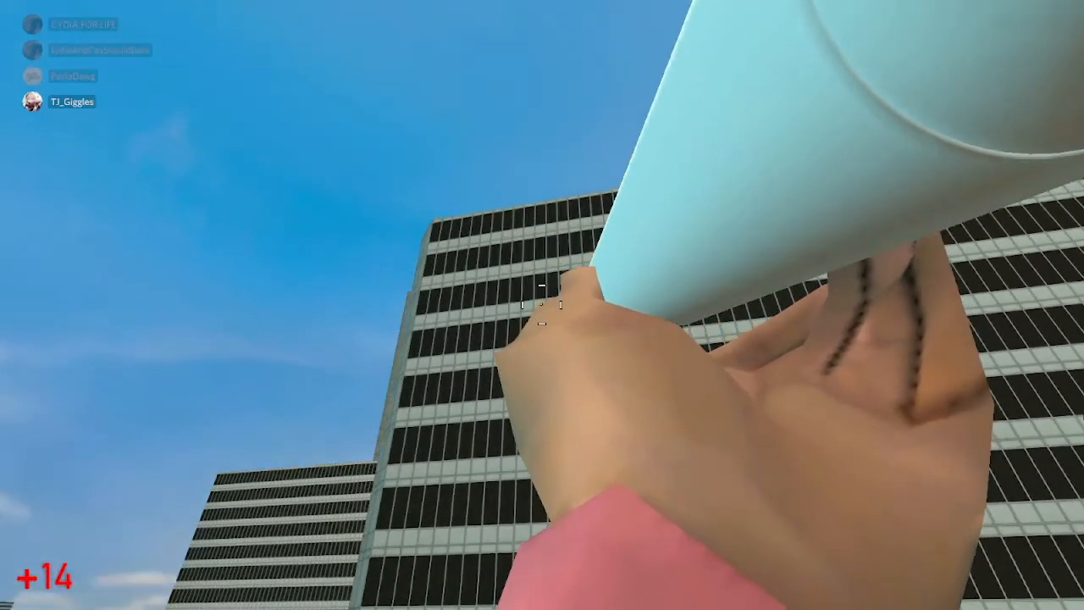
# Check the spawn menu briefly while heading across the rooftop to the TARDIS.
pyautogui.press('q')
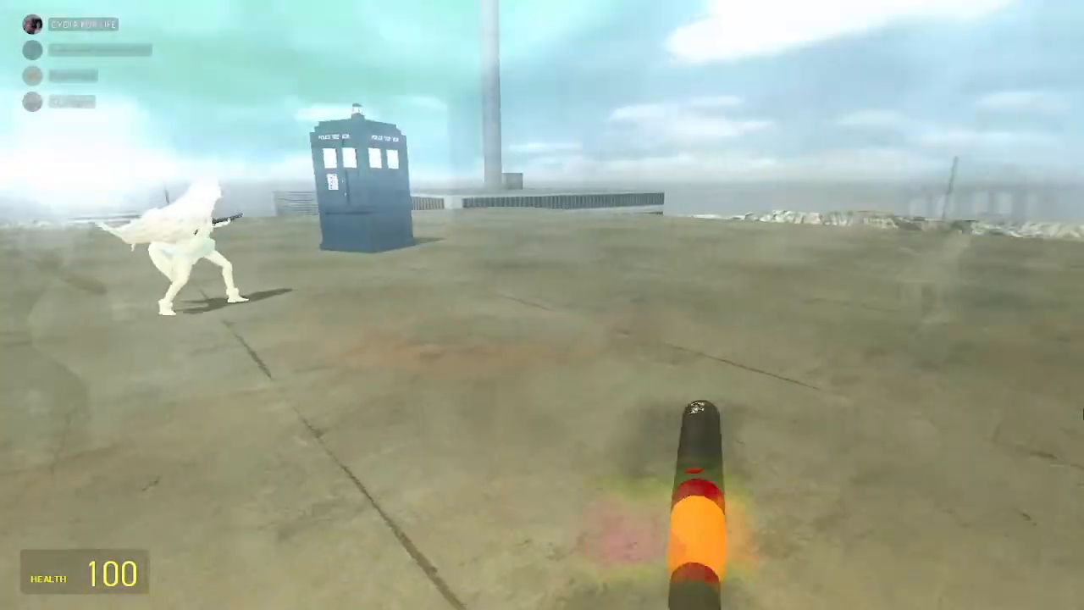
pyautogui.press('q')
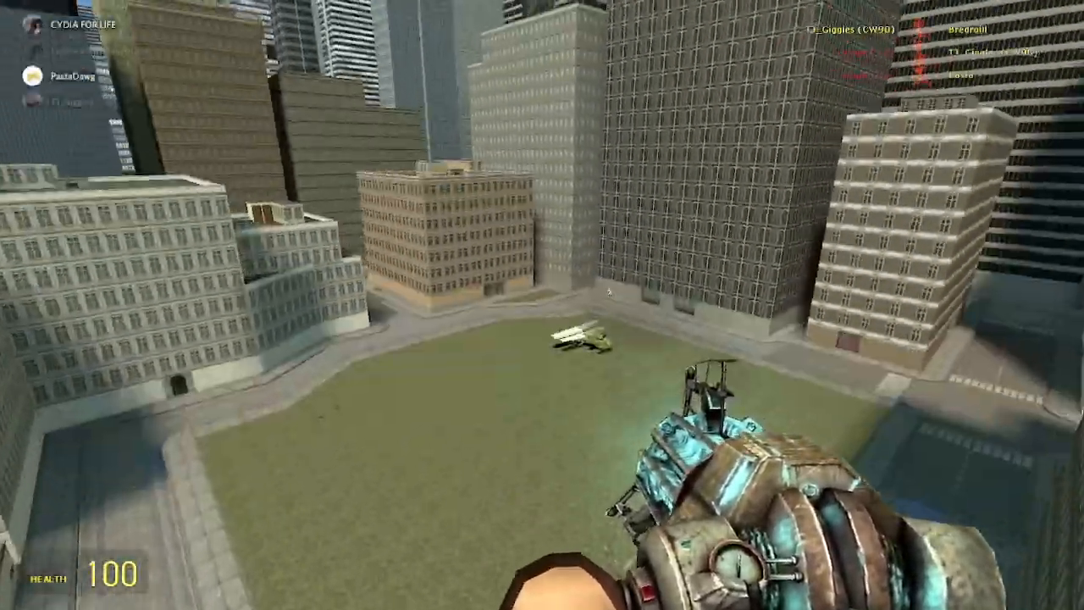
# Choose the Construction Props spawnlist from the spawn menu.
pyautogui.click(542, 305)
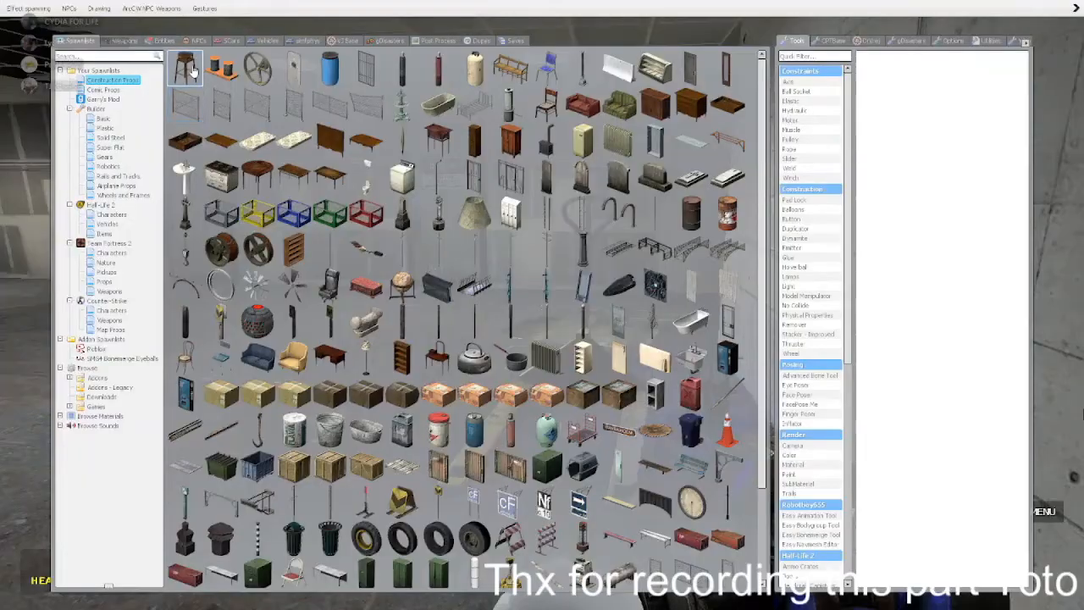
pyautogui.press('q')
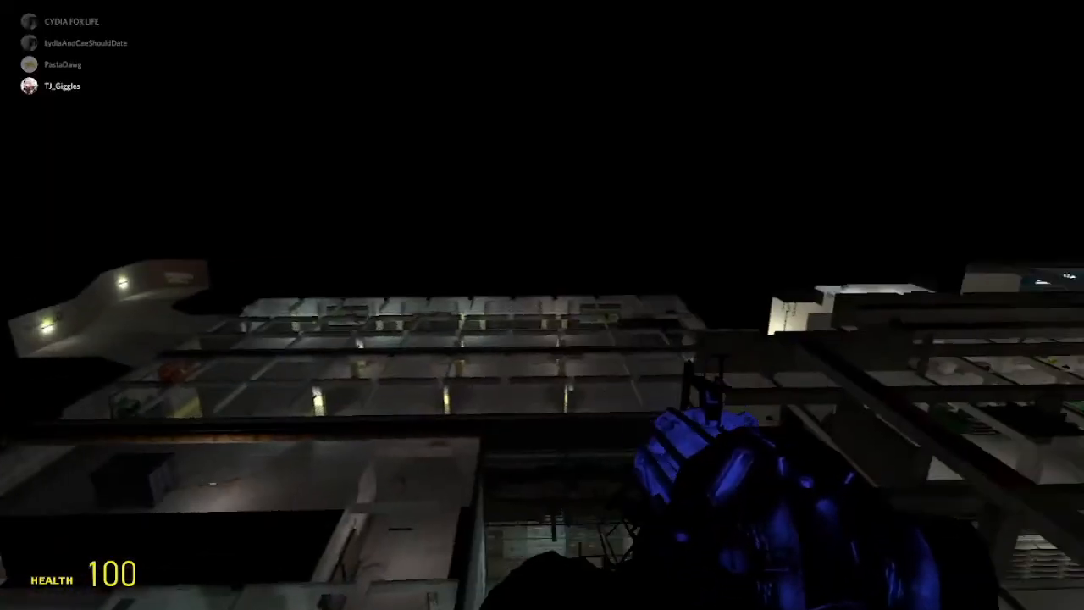
pyautogui.moveTo(542, 305)
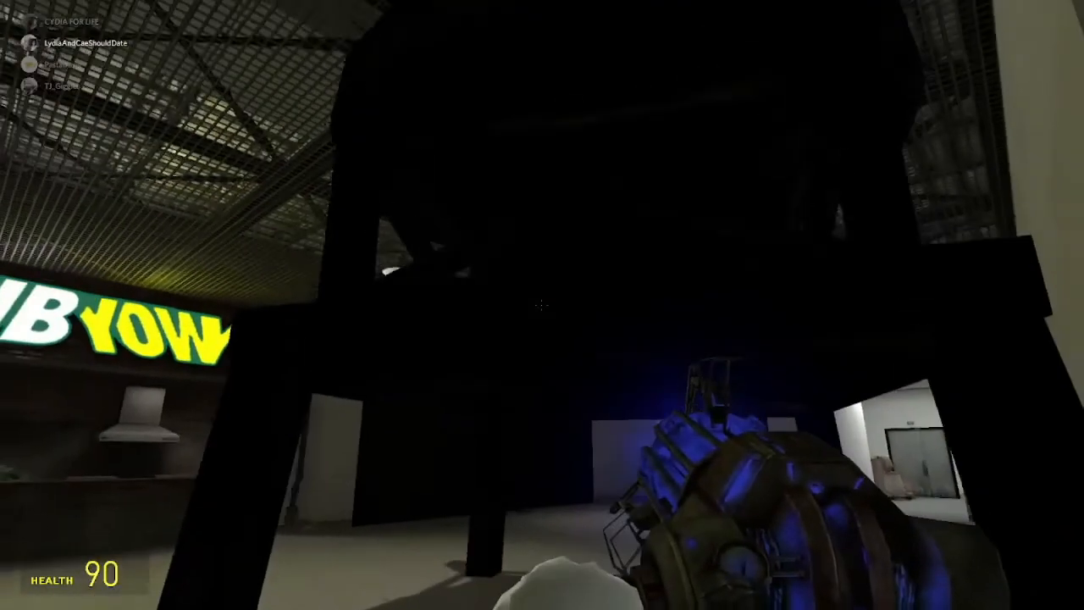
# Bring up the spawn menu on reaching the Subway shop counter.
pyautogui.press('q')
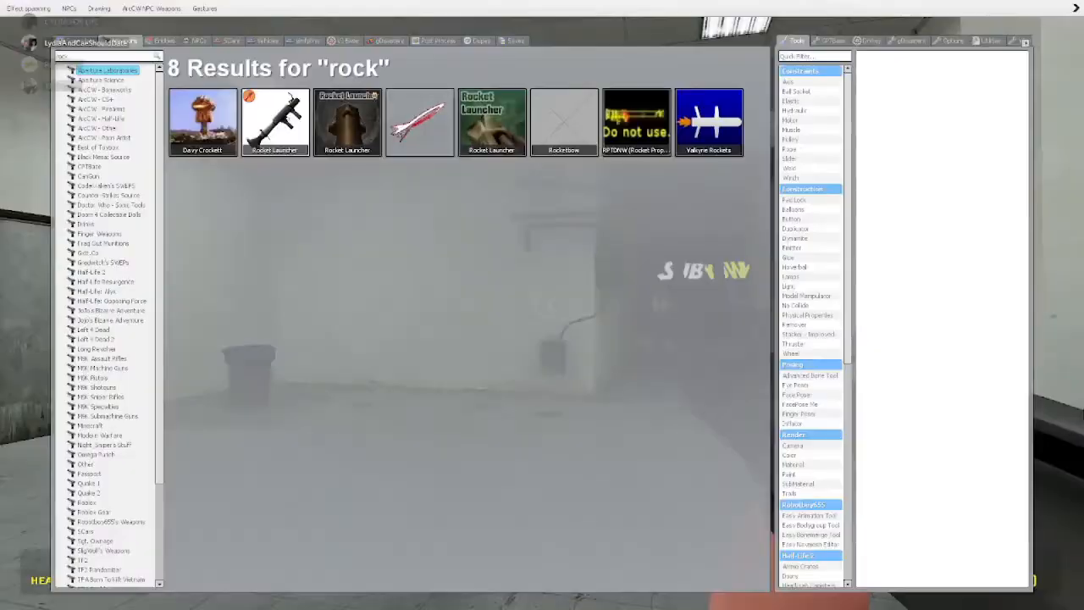
# Search the Weapons list for 'rock' and equip the NPC possession tool.
pyautogui.click(112, 301)
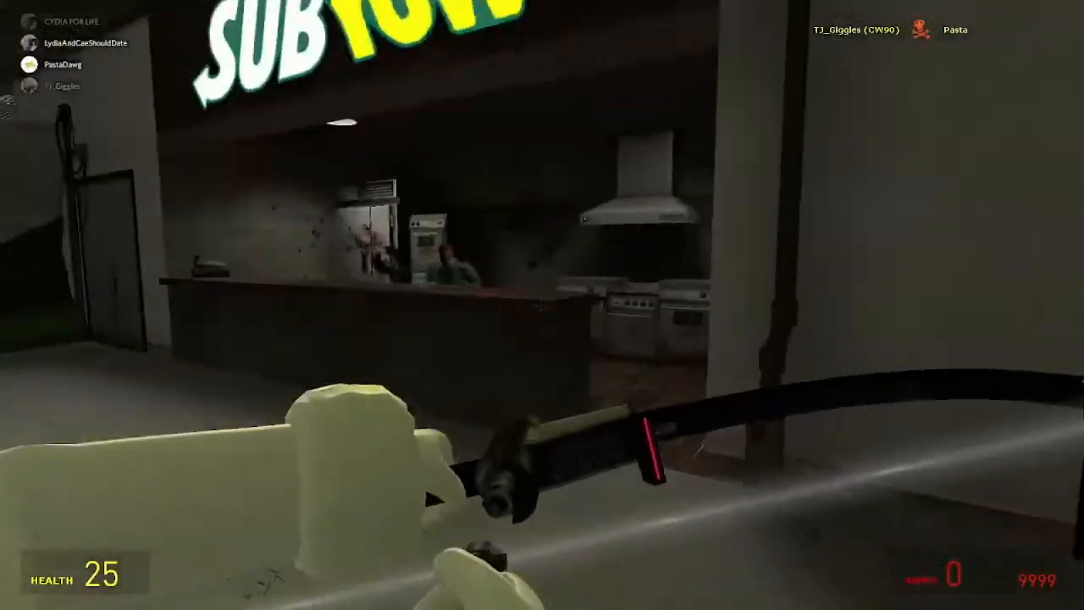
pyautogui.moveTo(542, 305)
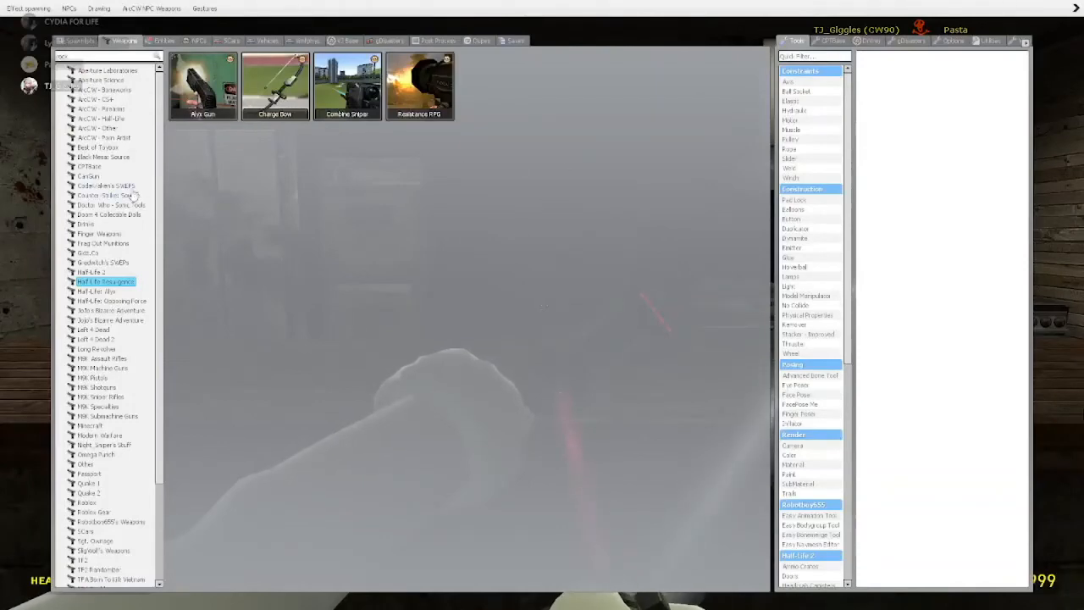
pyautogui.write('rock')
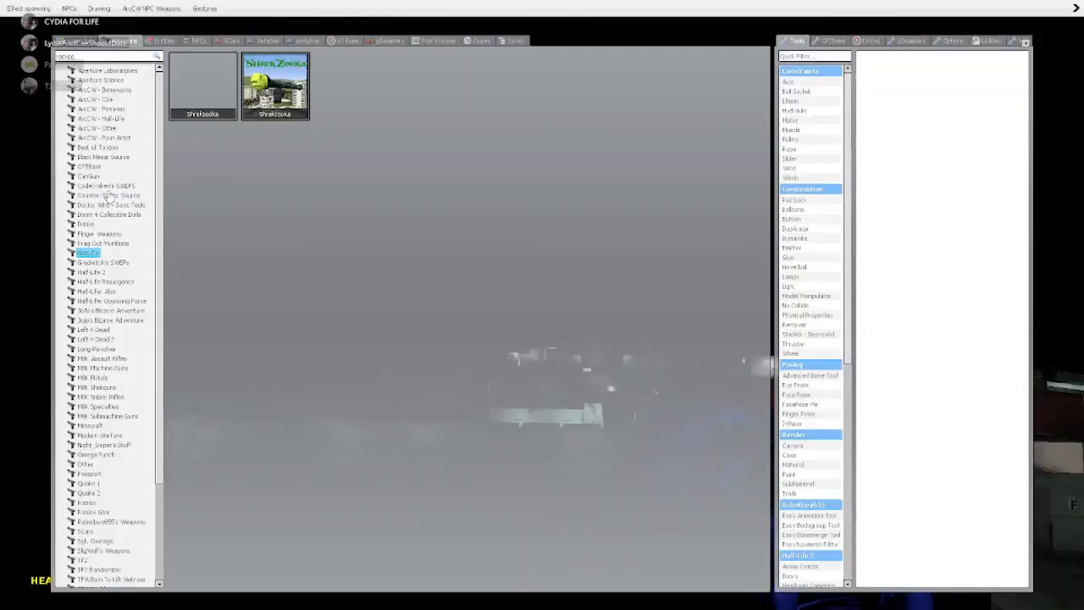
pyautogui.click(88, 166)
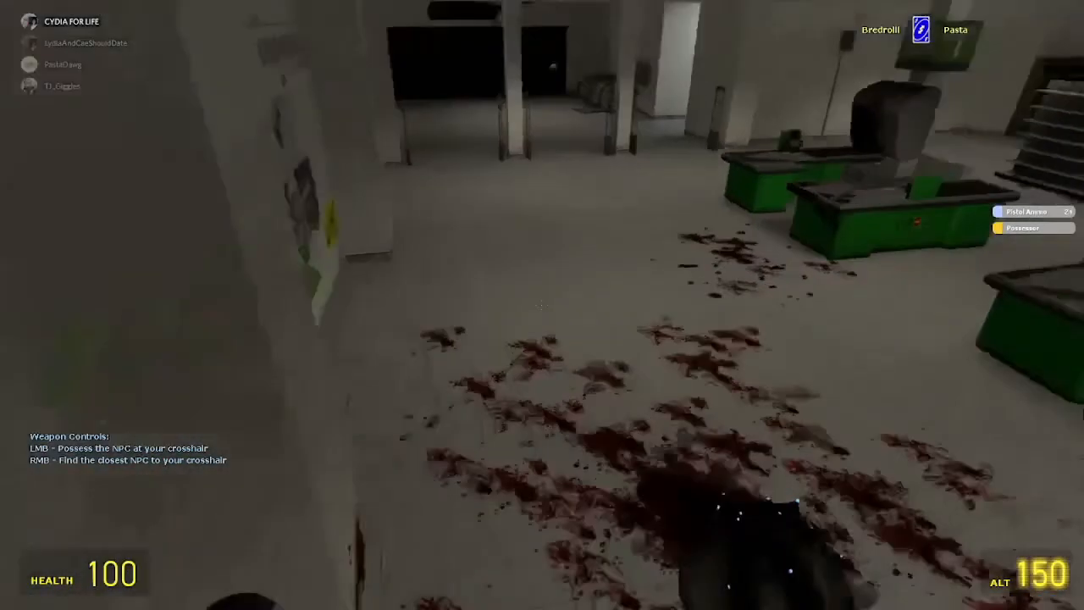
# Swap to a different weapon and head to the Subway counter.
pyautogui.press('q')
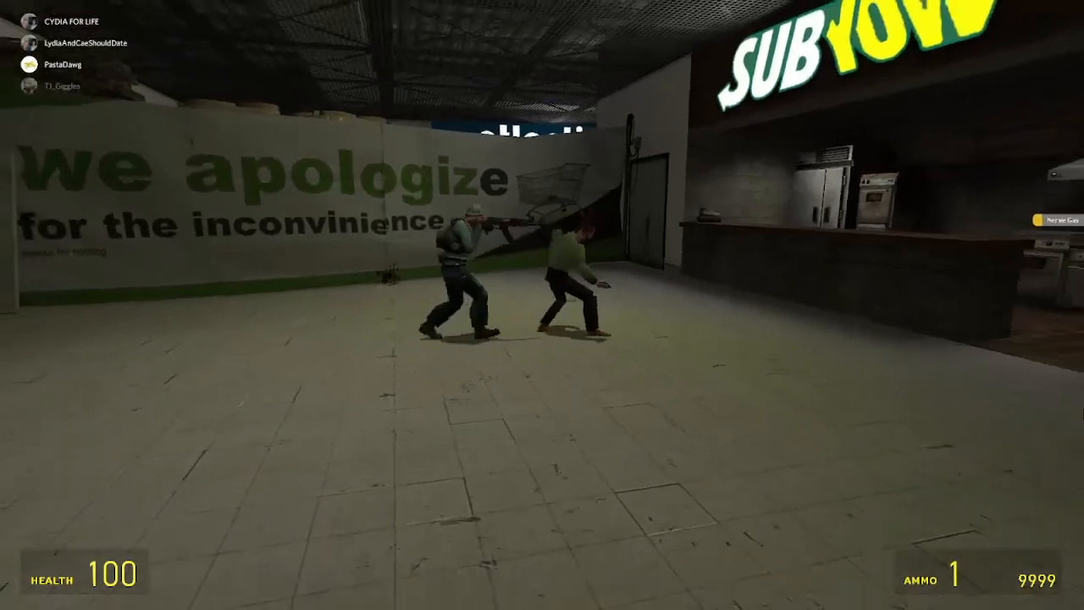
pyautogui.click(542, 305)
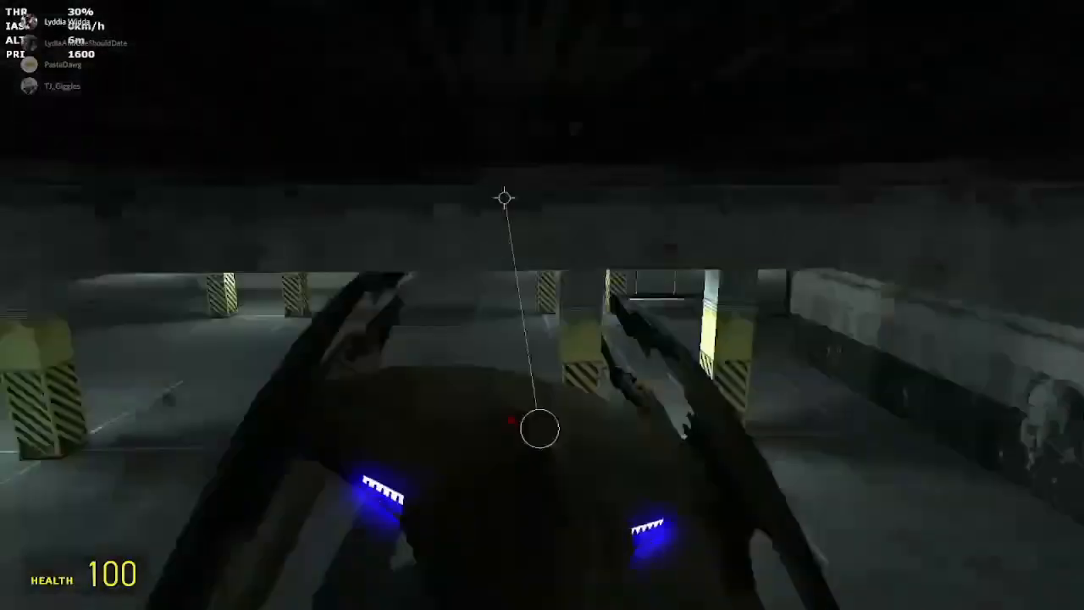
pyautogui.moveTo(542, 305)
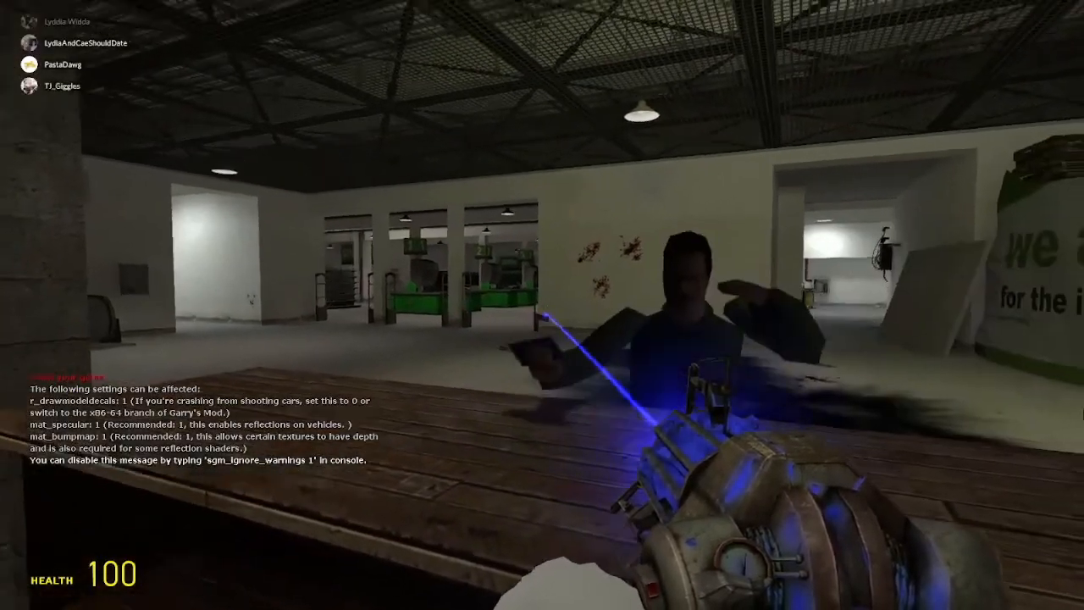
# Search 'uno' in the spawn menu and equip the Uno reverse card.
pyautogui.press('q')
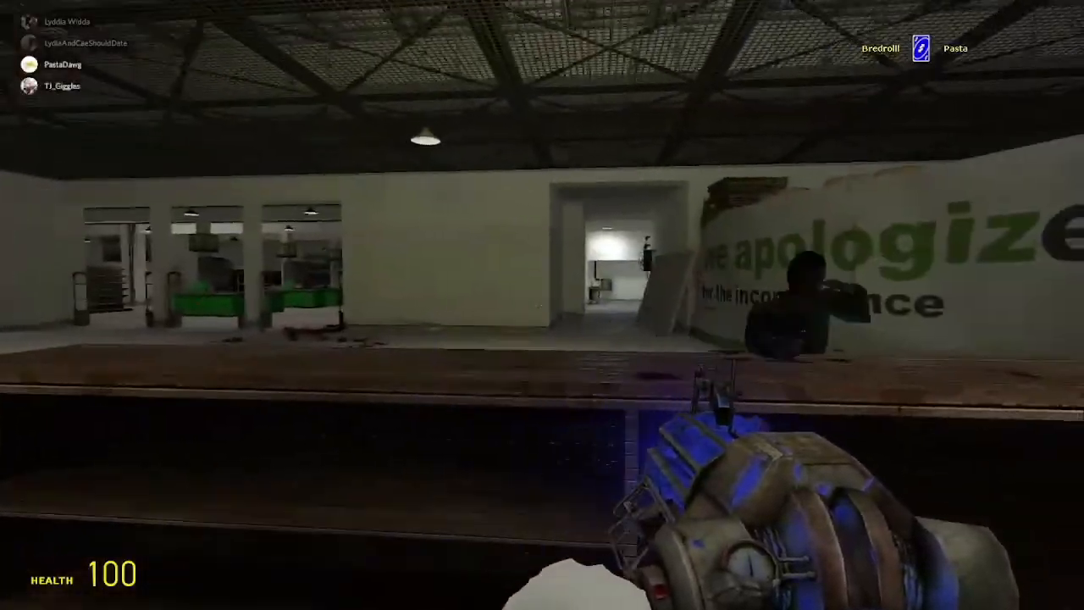
pyautogui.moveTo(542, 305)
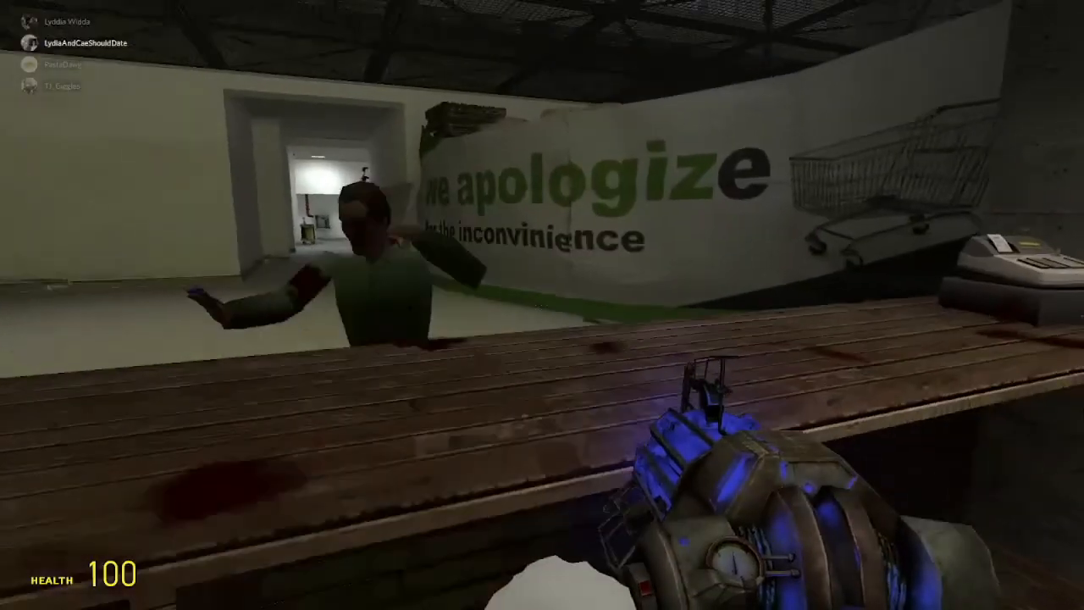
pyautogui.press('q')
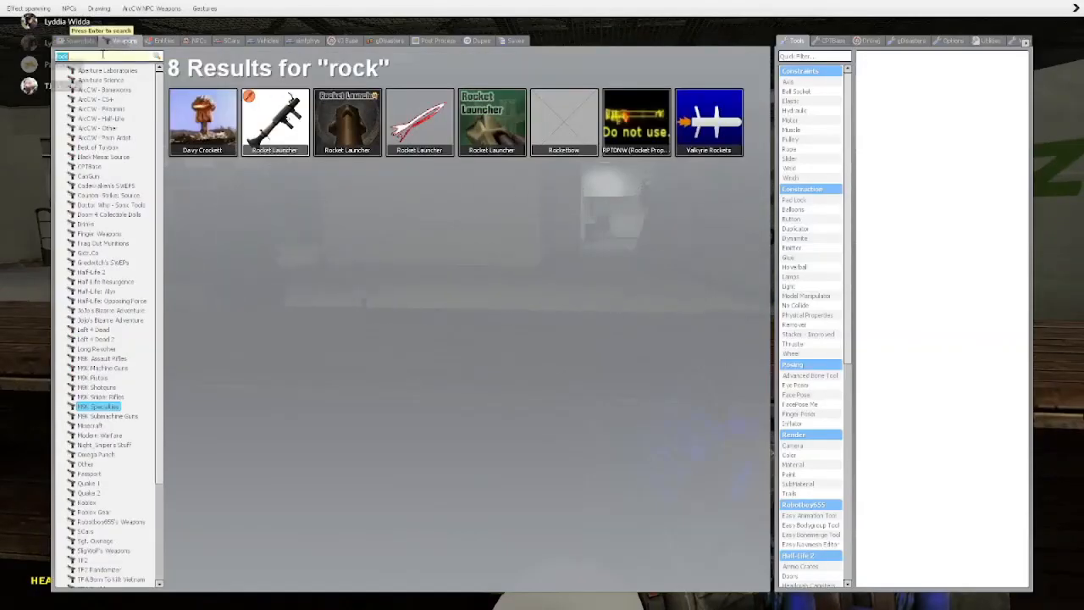
pyautogui.write('uno')
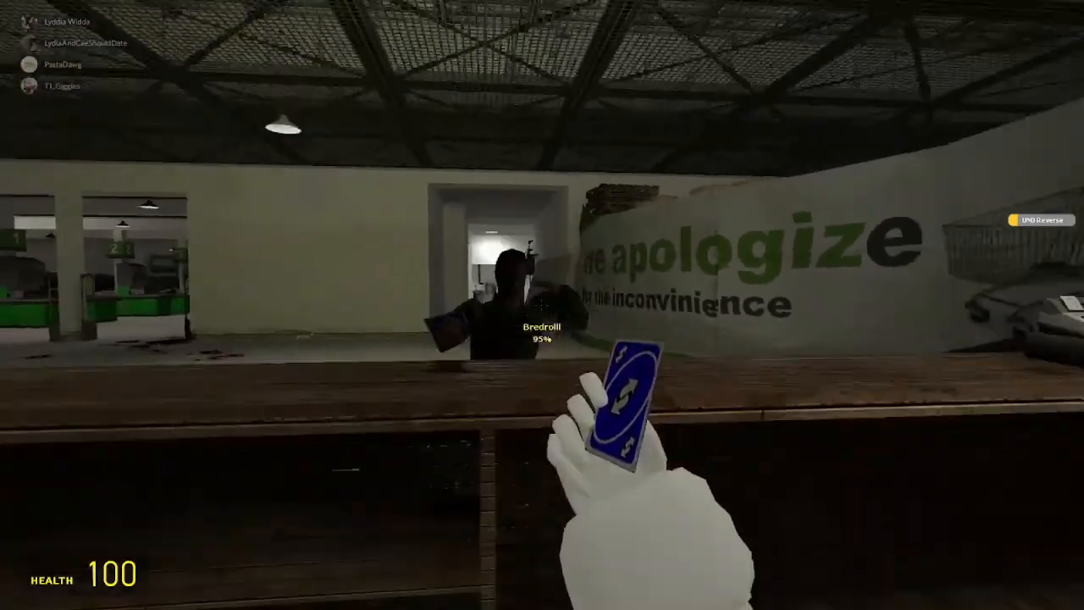
pyautogui.moveTo(542, 305)
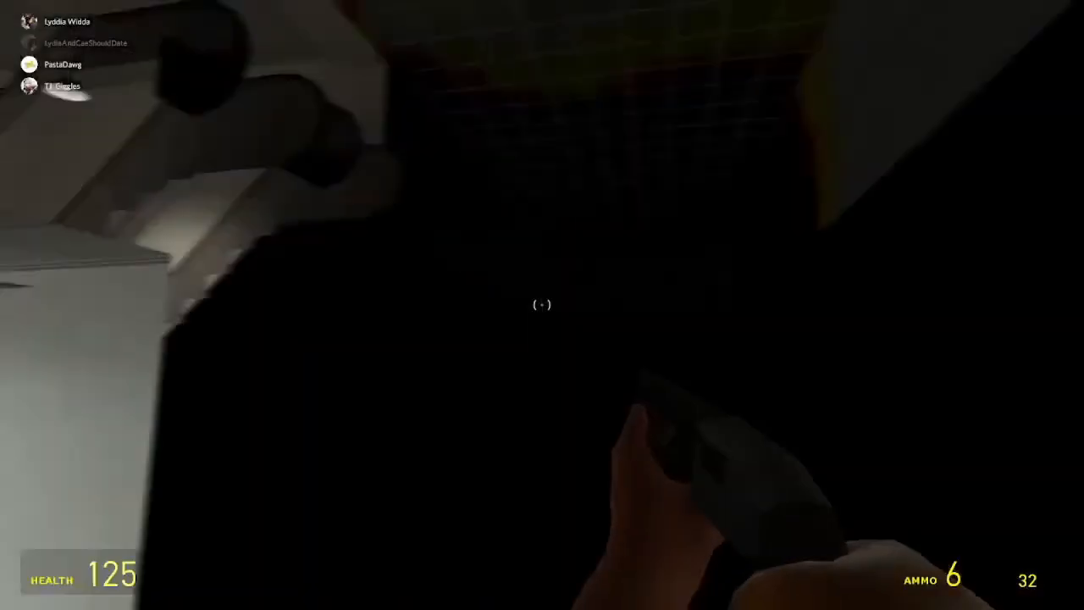
pyautogui.moveTo(542, 305)
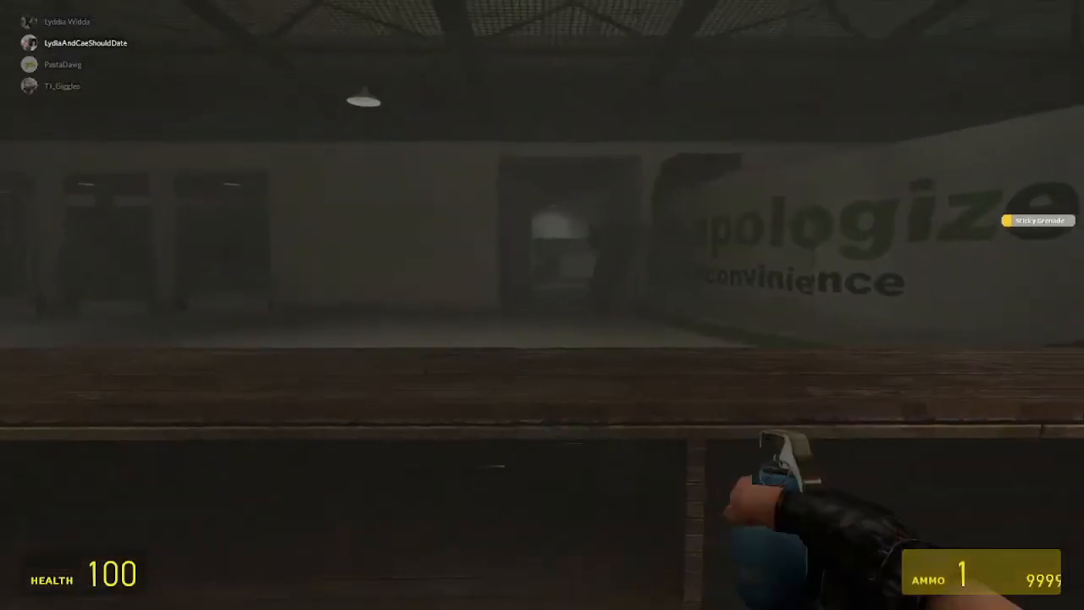
# Throw the grenade across the Subway counter toward the store.
pyautogui.click(542, 305)
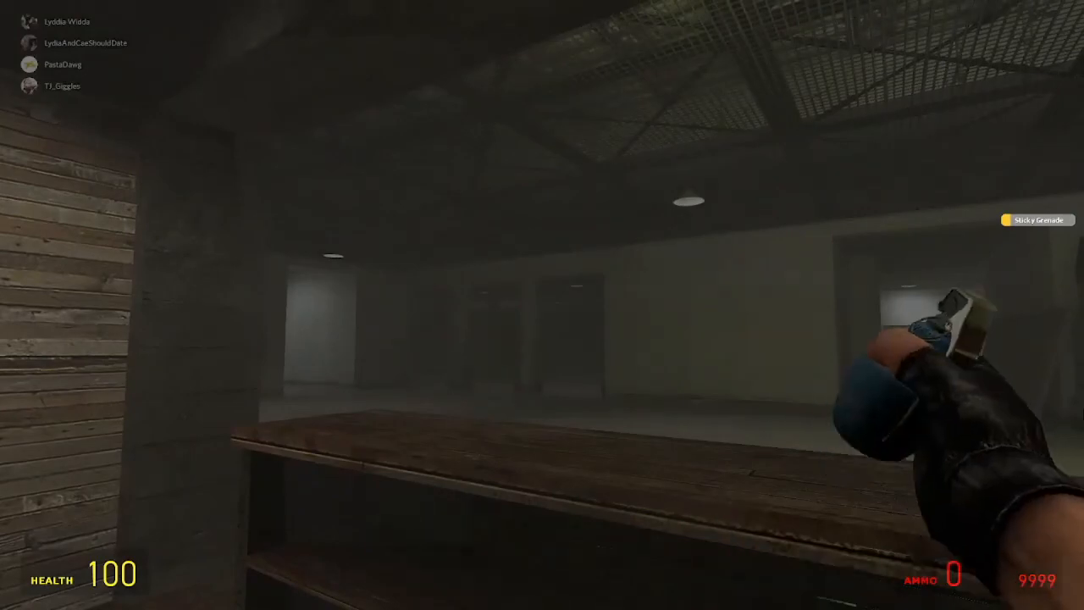